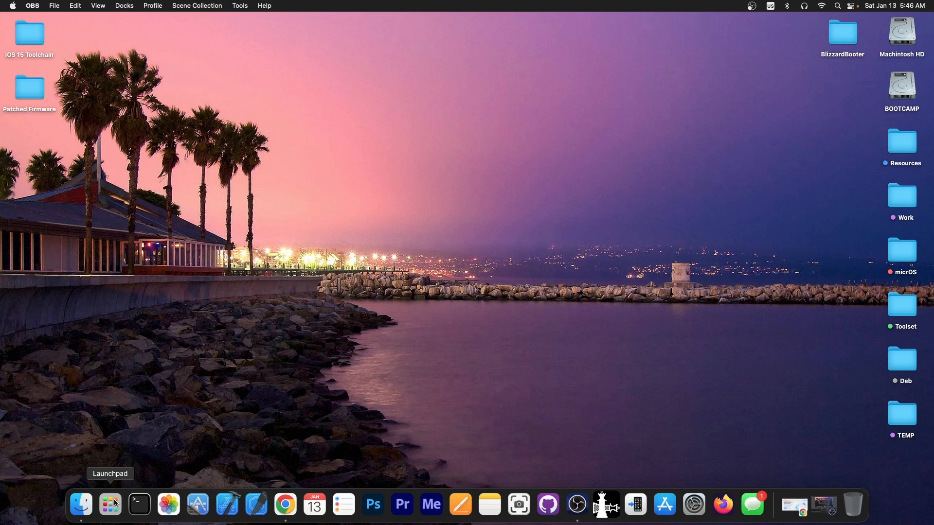
Launch 4MeKey from the Dock so its Remove iCloud Activation Lock home screen appears.
{"action": "left_click", "coordinate": [766, 505]}
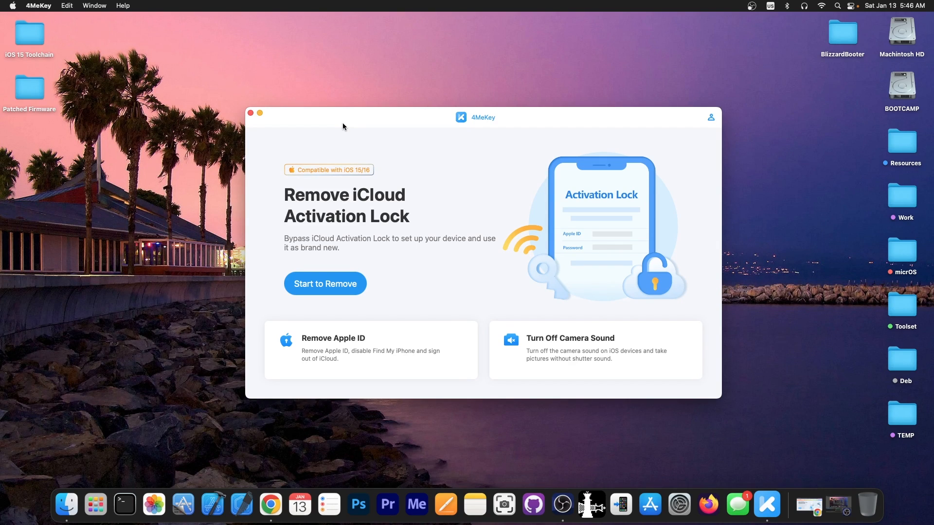
{"action": "mouse_move", "coordinate": [353, 127]}
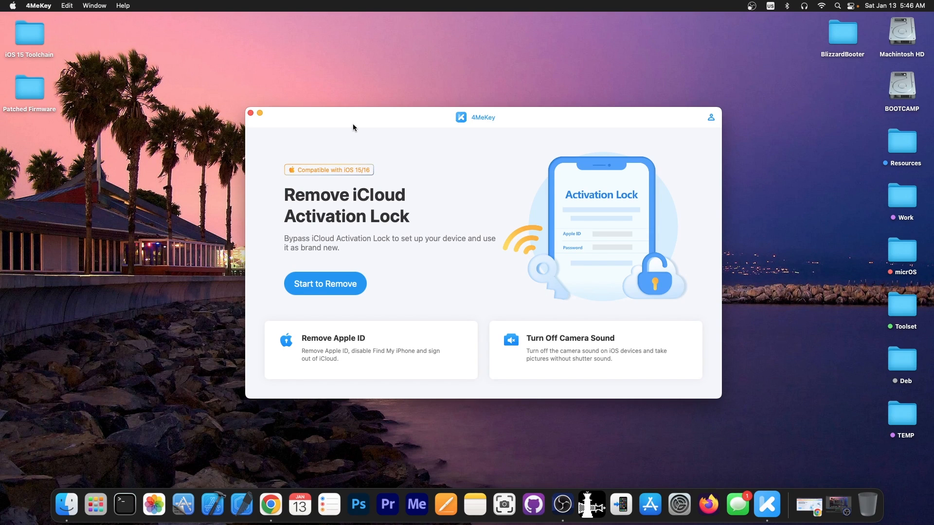
Browse the Tenorshare 4MeKey page down to the Lost Mode and activation-error scenario cards.
{"action": "left_click", "coordinate": [259, 113]}
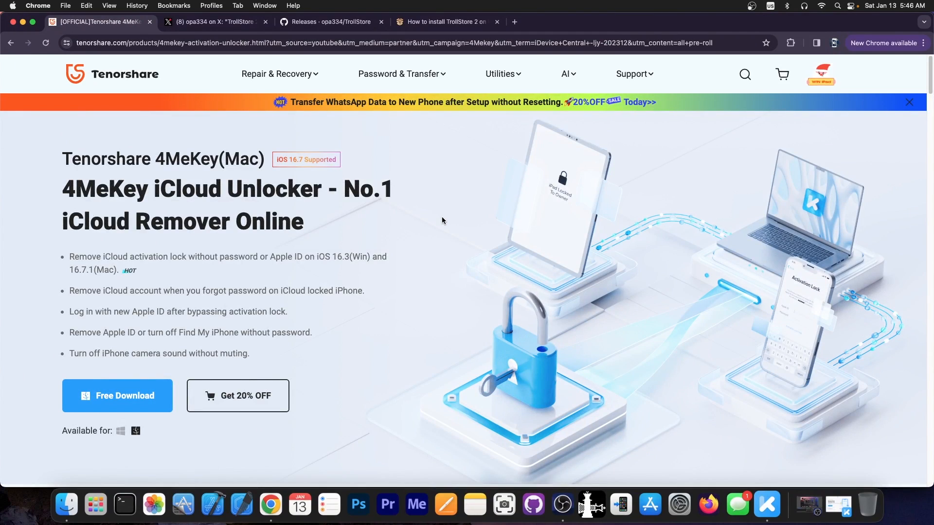
{"action": "scroll", "scroll_direction": "down", "scroll_amount": 3}
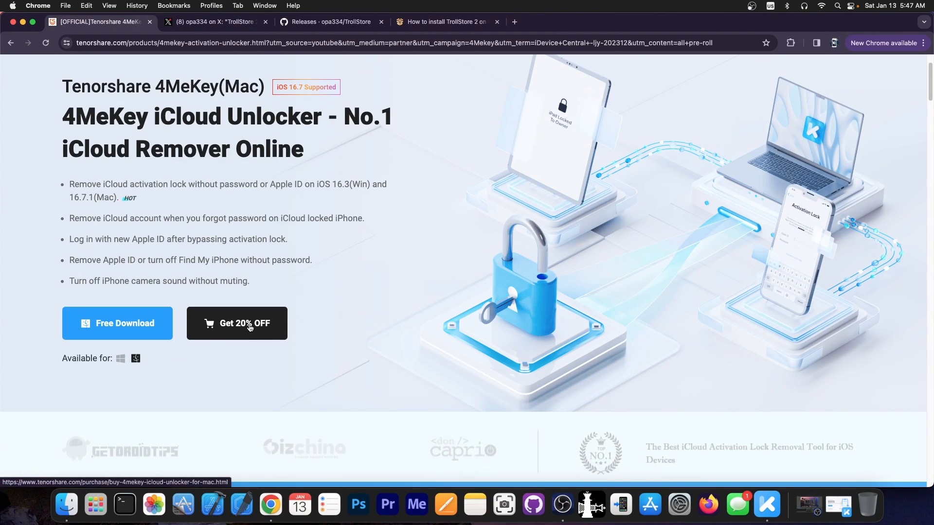
{"action": "scroll", "scroll_direction": "down", "scroll_amount": 3}
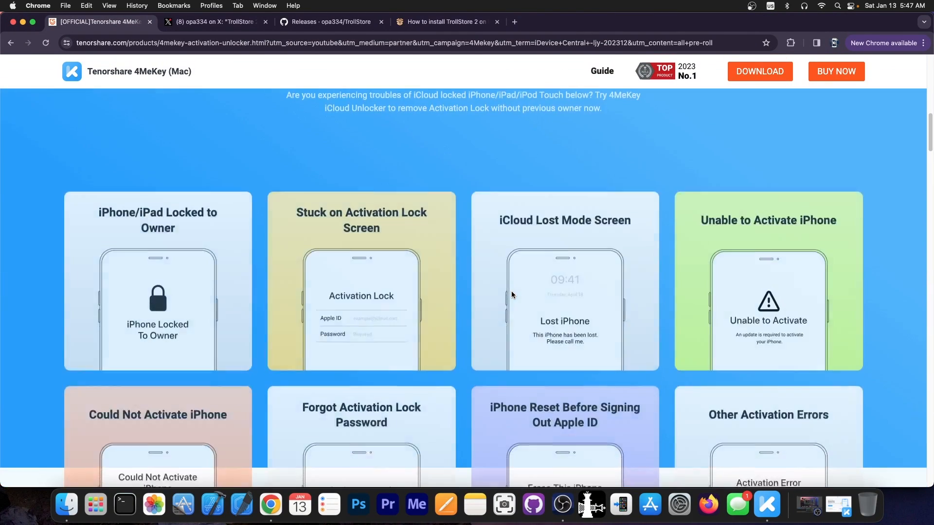
{"action": "scroll", "scroll_direction": "down", "scroll_amount": 3}
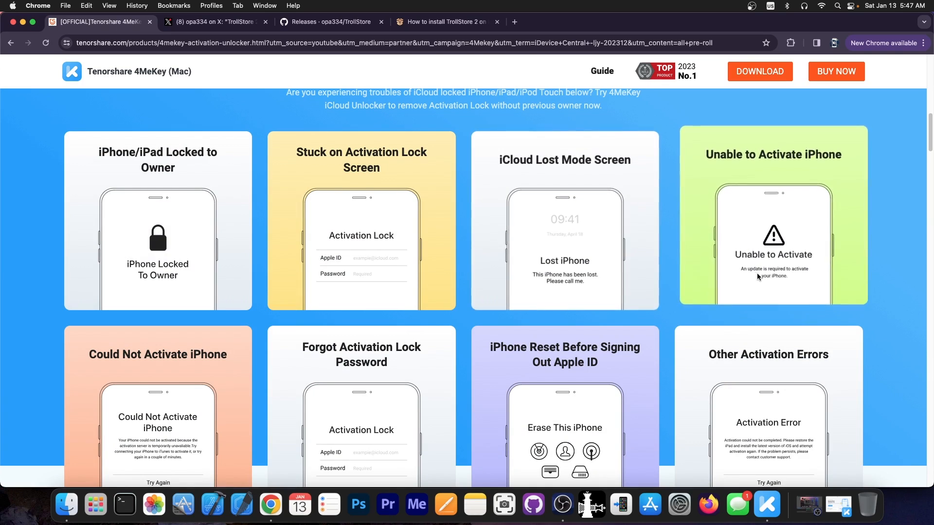
{"action": "scroll", "scroll_direction": "down", "scroll_amount": 3}
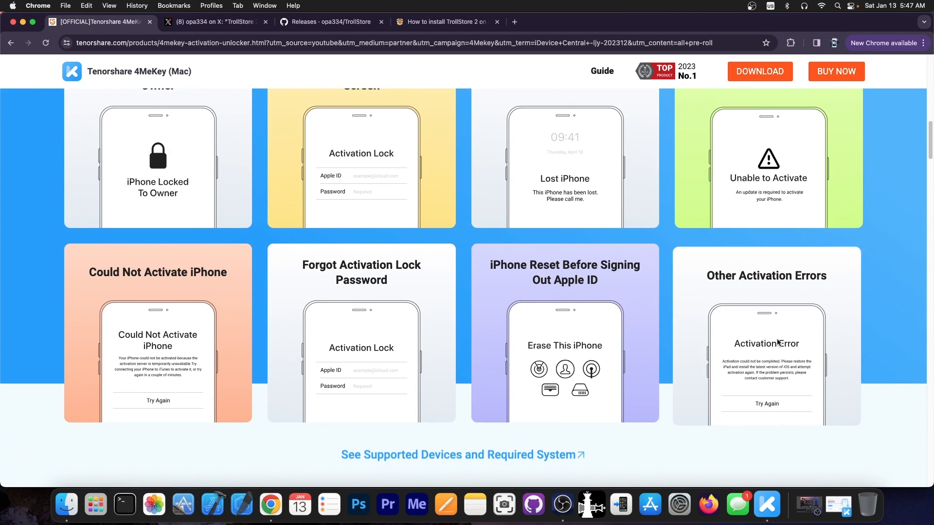
{"action": "scroll", "scroll_direction": "down", "scroll_amount": 3}
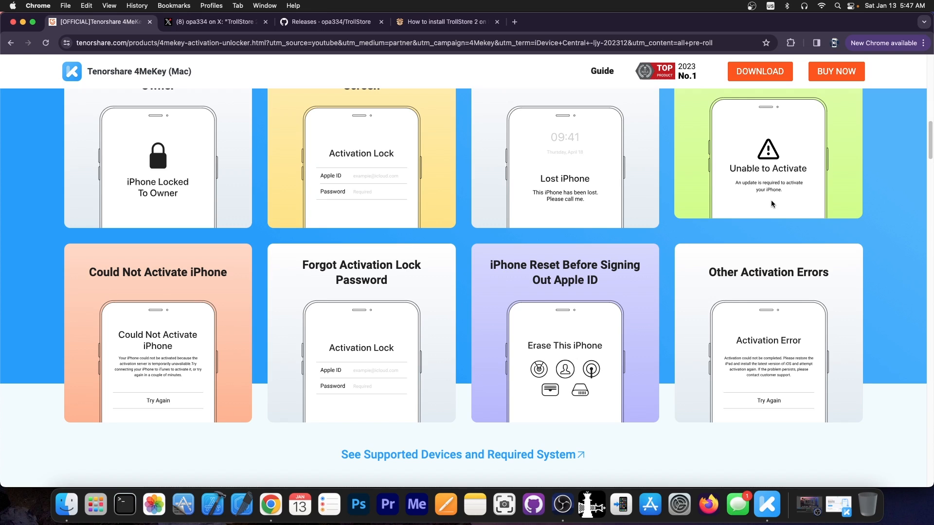
Close the Tenorshare tab, revealing opa334's TrollStore 2.0.9 announcement on X.
{"action": "left_click", "coordinate": [214, 21]}
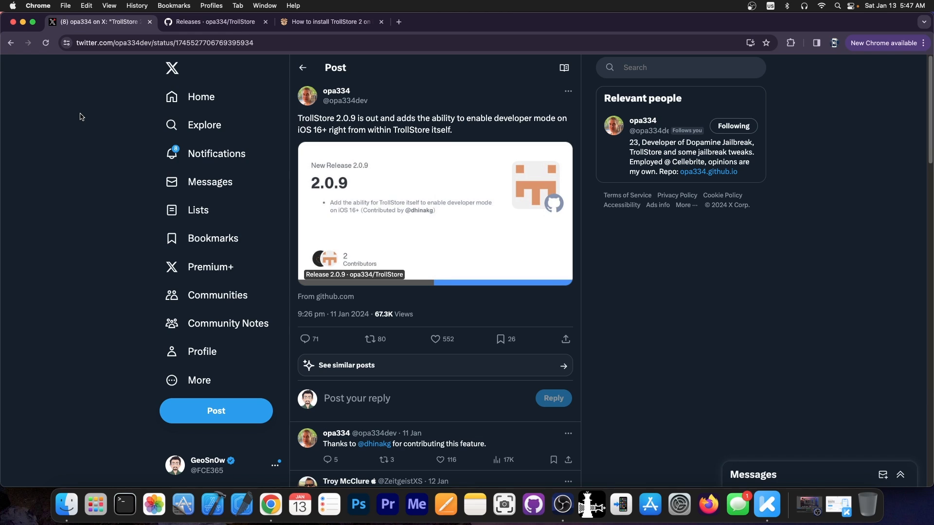
Read the TrollStore 2.0.11, 2.0.10 and 2.0.9 release notes on the GitHub releases page.
{"action": "left_click", "coordinate": [214, 21]}
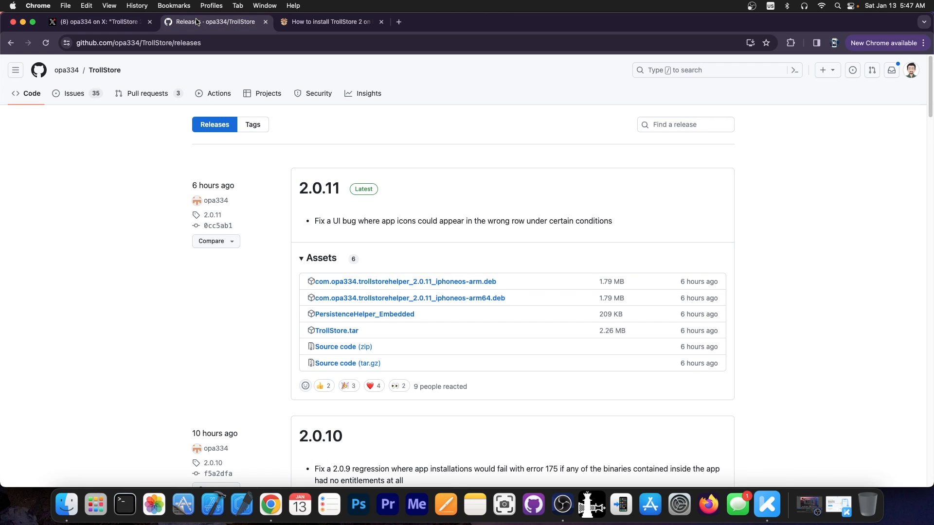
{"action": "scroll", "scroll_direction": "down", "scroll_amount": 3}
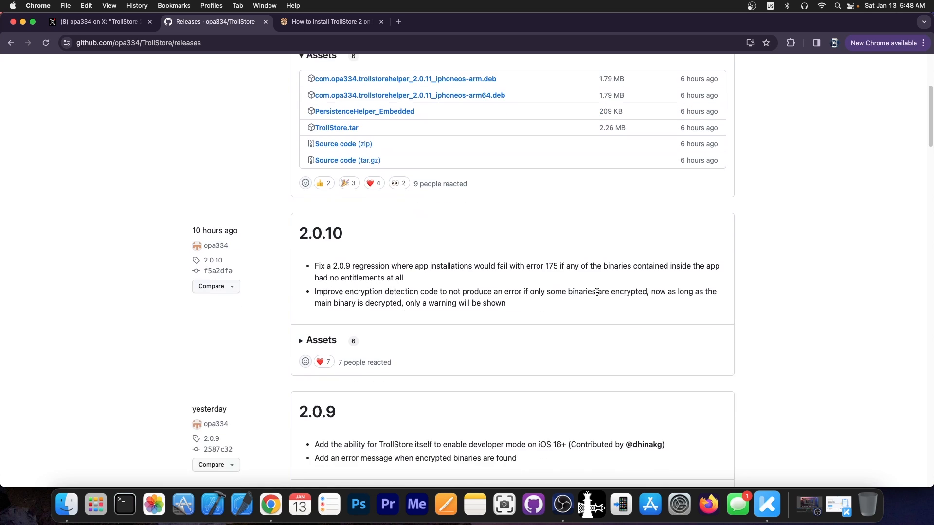
{"action": "scroll", "scroll_direction": "down", "scroll_amount": 3}
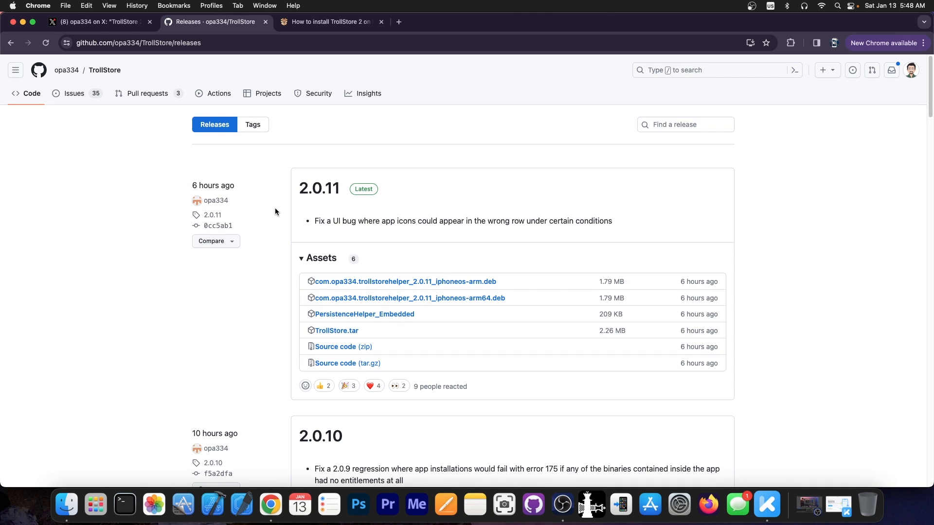
{"action": "scroll", "scroll_direction": "down", "scroll_amount": 3}
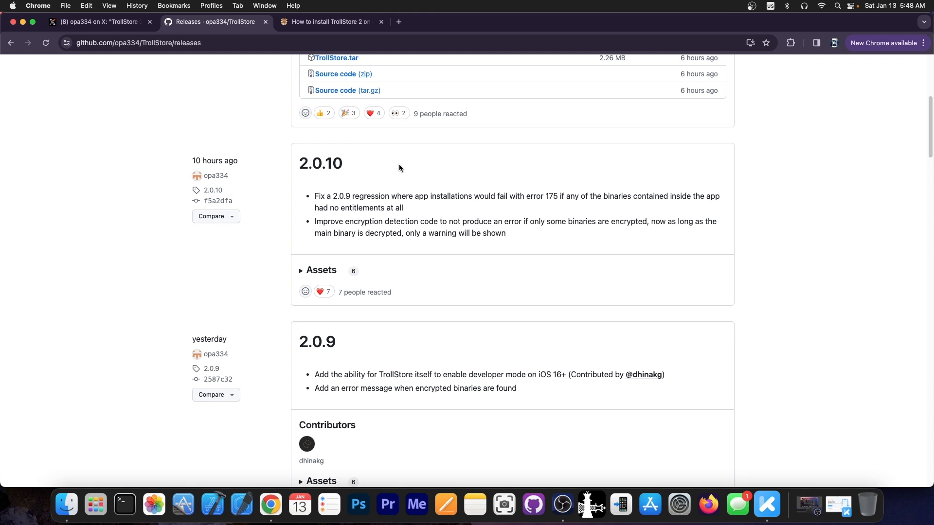
{"action": "mouse_move", "coordinate": [378, 191]}
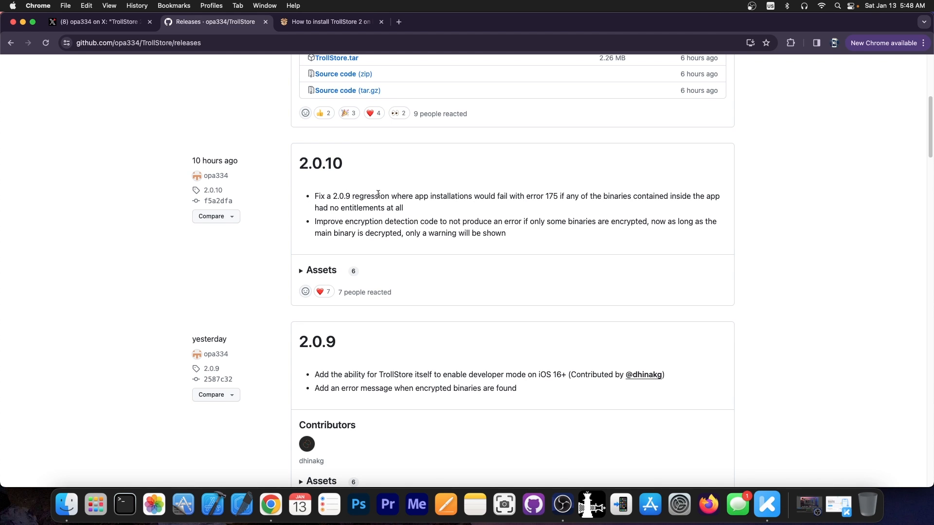
{"action": "scroll", "scroll_direction": "down", "scroll_amount": 3}
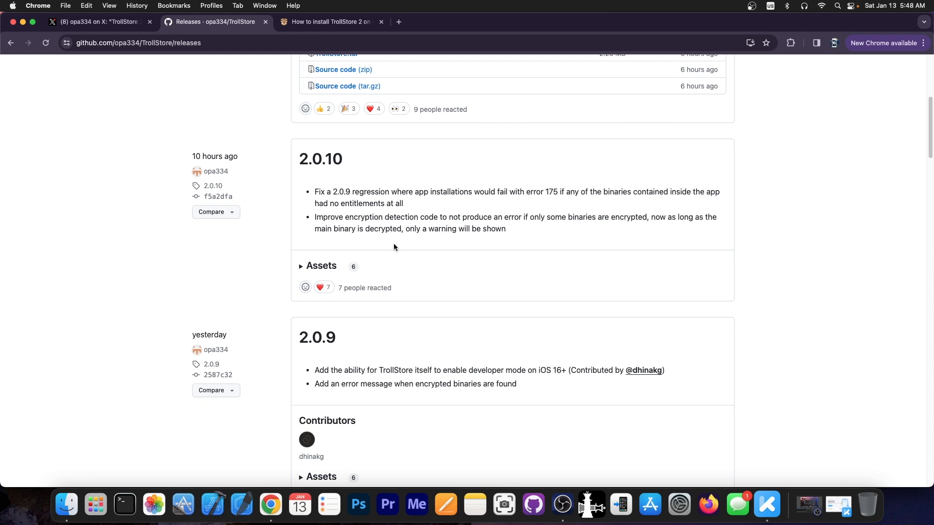
{"action": "scroll", "scroll_direction": "down", "scroll_amount": 3}
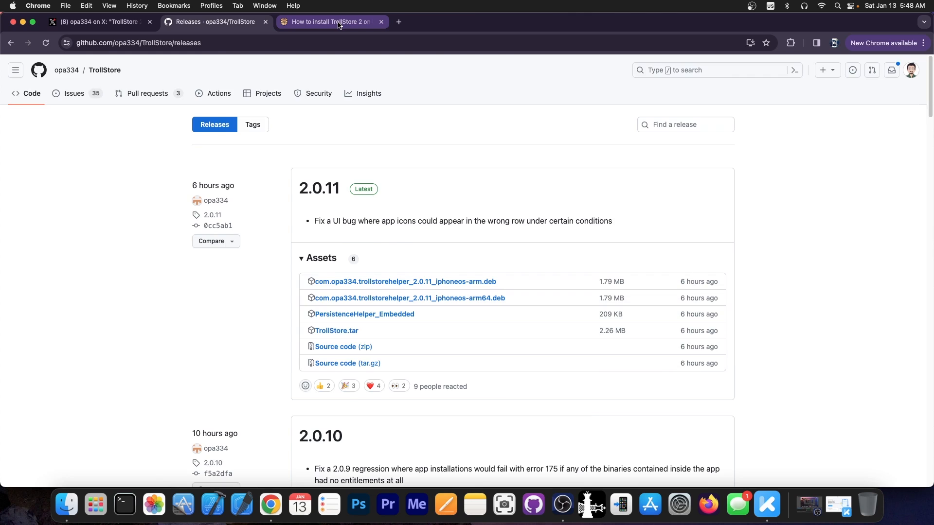
Scroll through the iDevice Central TrollStore 2 install guide article.
{"action": "left_click", "coordinate": [331, 21]}
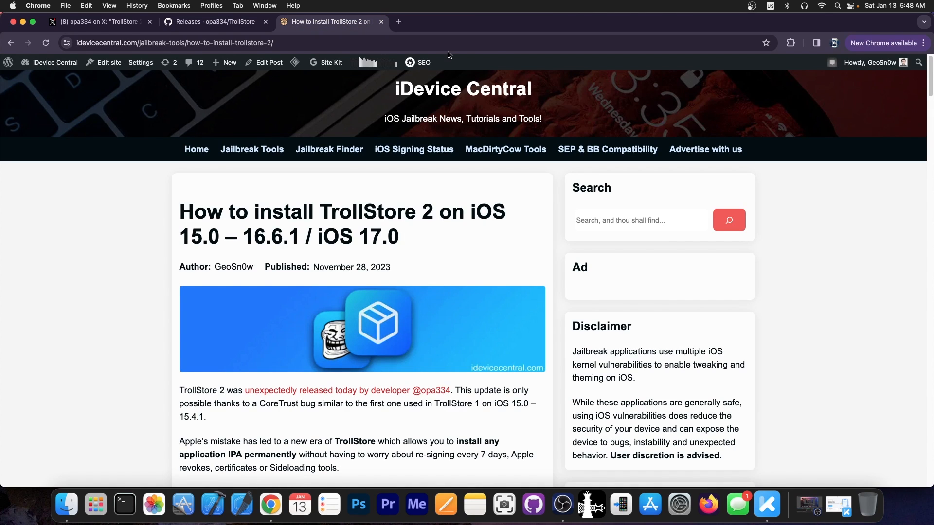
{"action": "mouse_move", "coordinate": [447, 79]}
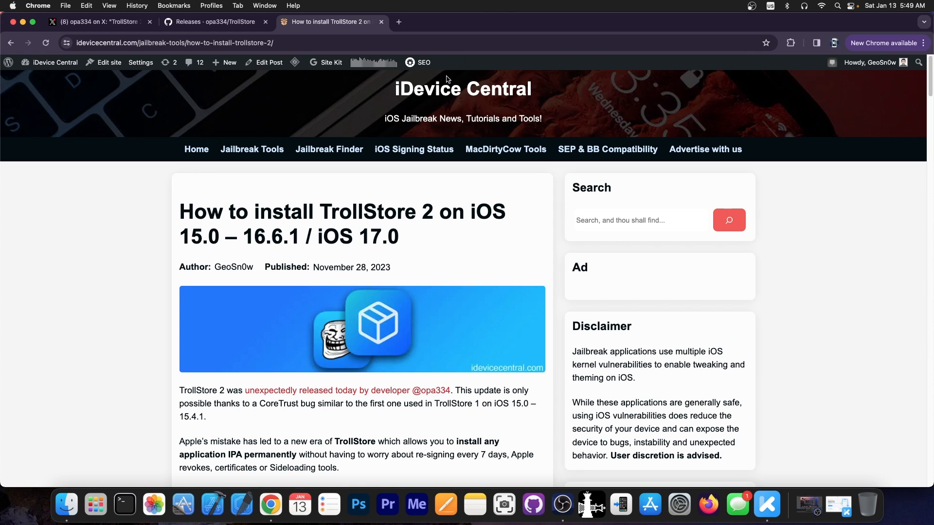
{"action": "mouse_move", "coordinate": [434, 103]}
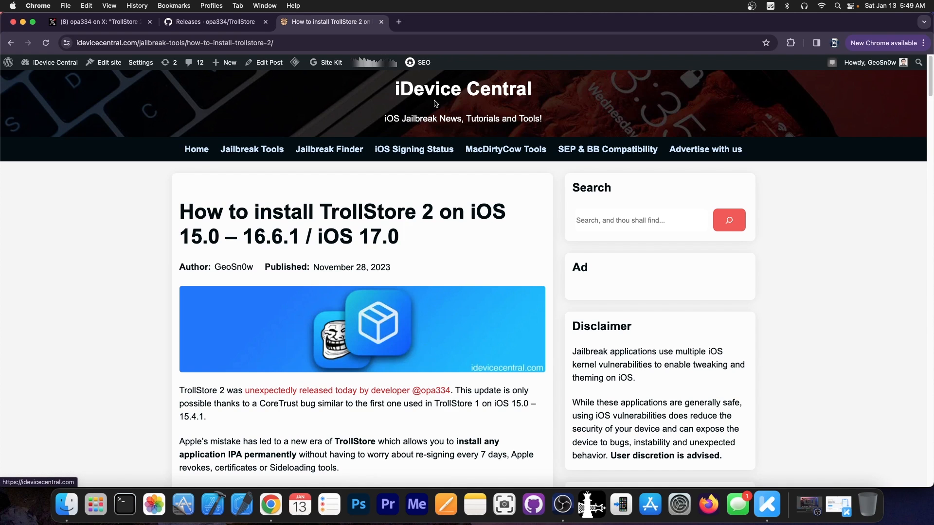
{"action": "scroll", "scroll_direction": "down", "scroll_amount": 3}
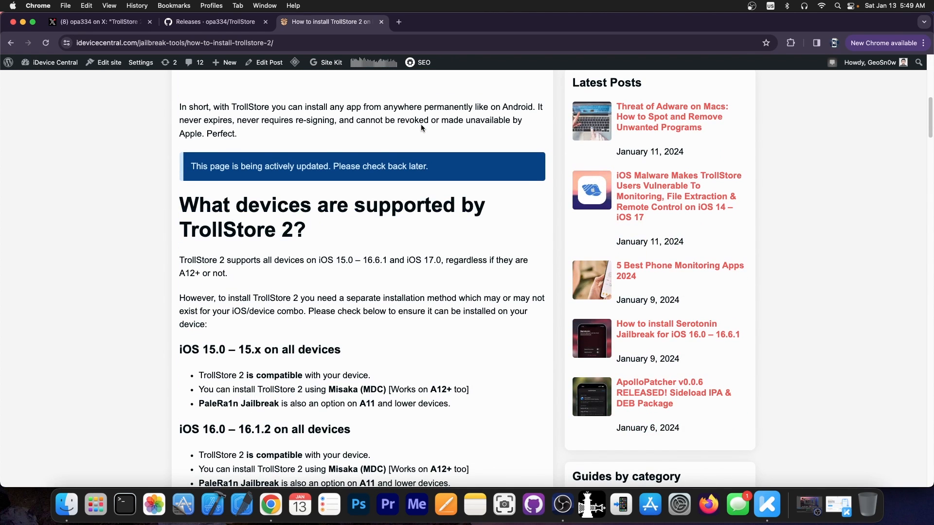
{"action": "scroll", "scroll_direction": "down", "scroll_amount": 3}
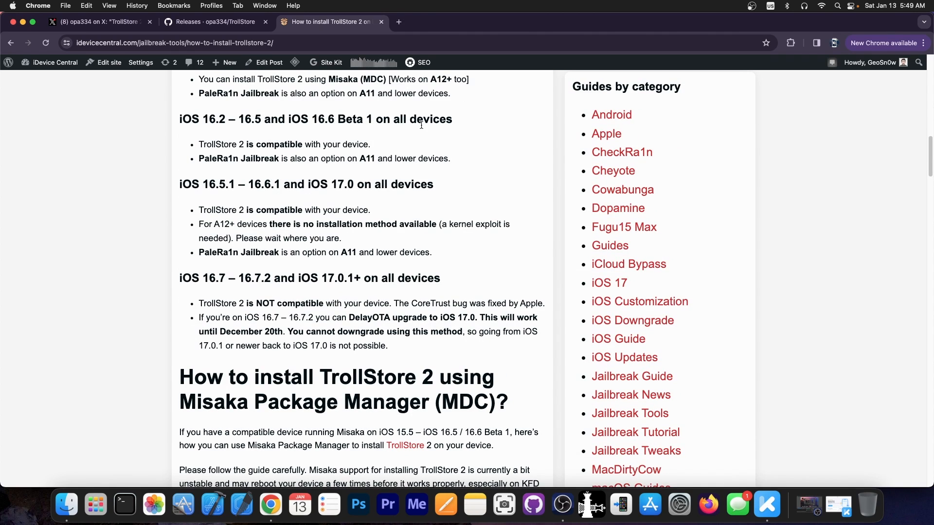
{"action": "scroll", "scroll_direction": "down", "scroll_amount": 3}
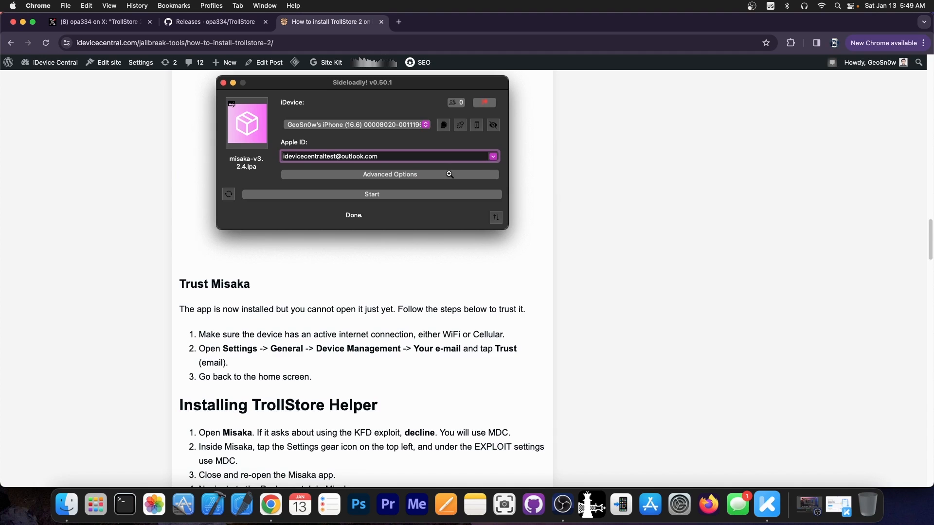
{"action": "scroll", "scroll_direction": "down", "scroll_amount": 3}
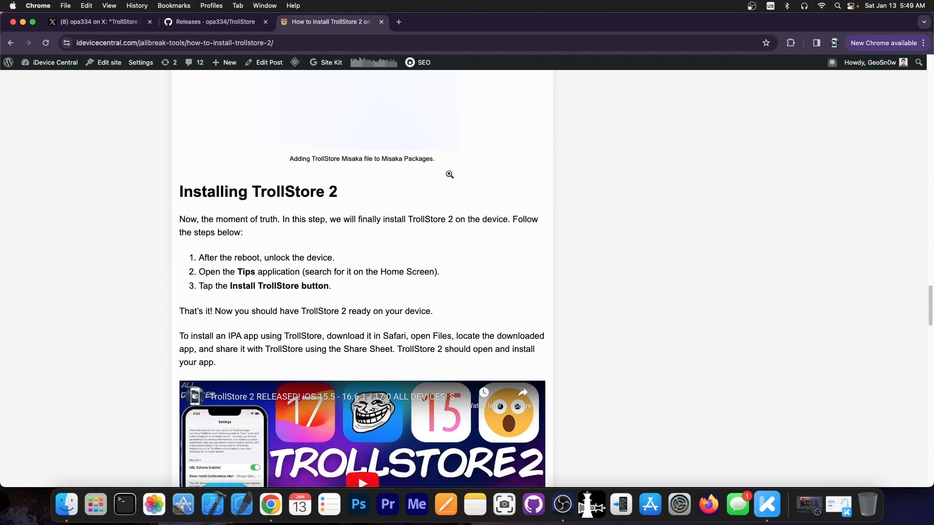
{"action": "scroll", "scroll_direction": "down", "scroll_amount": 3}
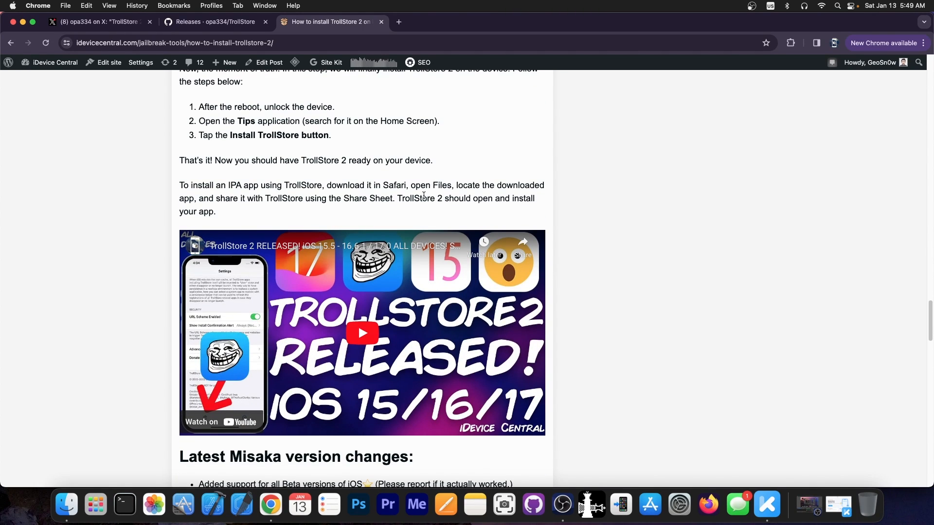
{"action": "scroll", "scroll_direction": "up", "scroll_amount": 3}
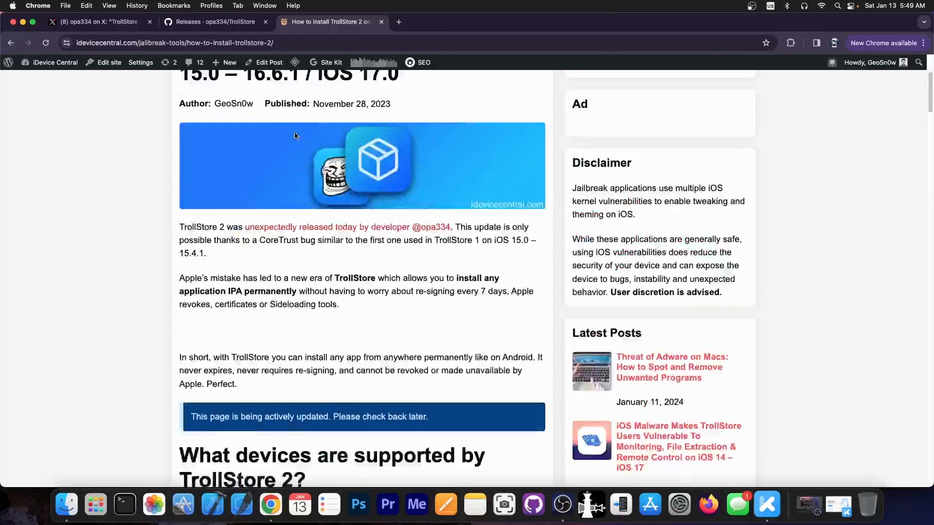
Return via the GitHub releases tab to opa334's TrollStore 2.0.9 post on X.
{"action": "left_click", "coordinate": [214, 21]}
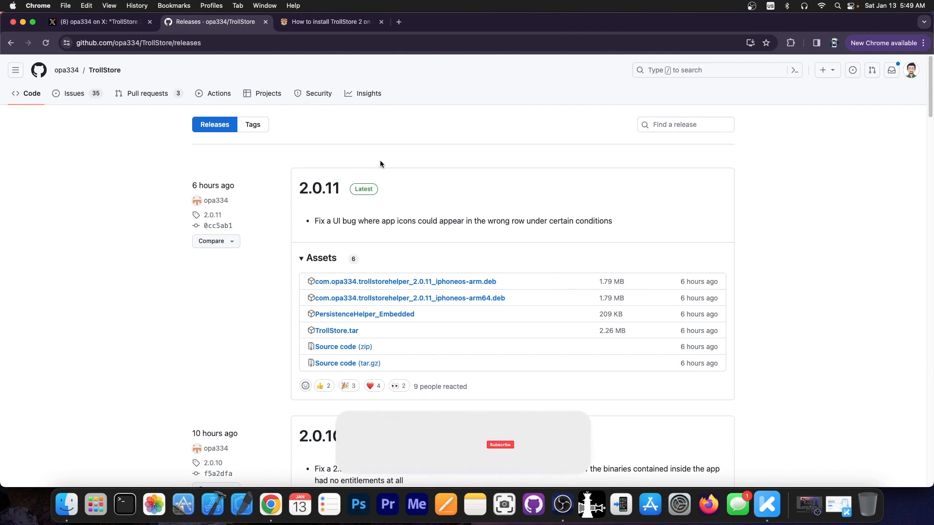
{"action": "left_click", "coordinate": [95, 22]}
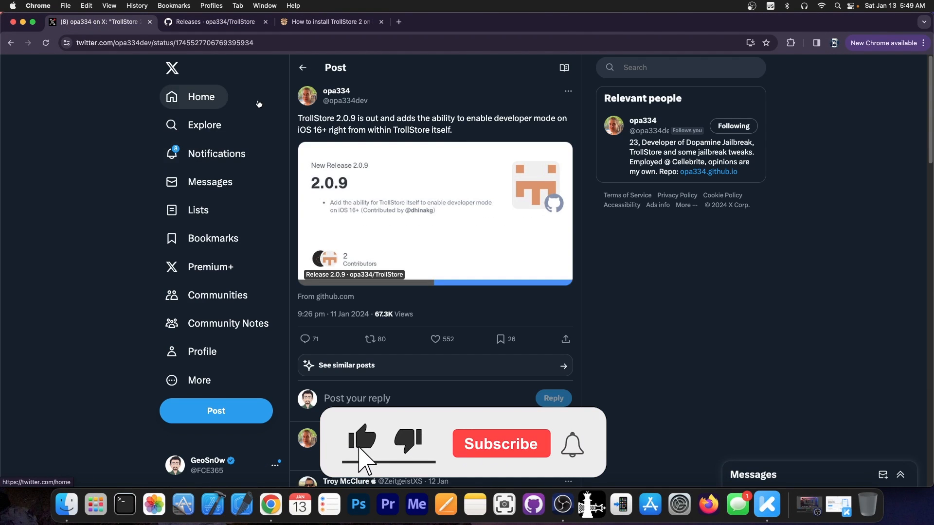